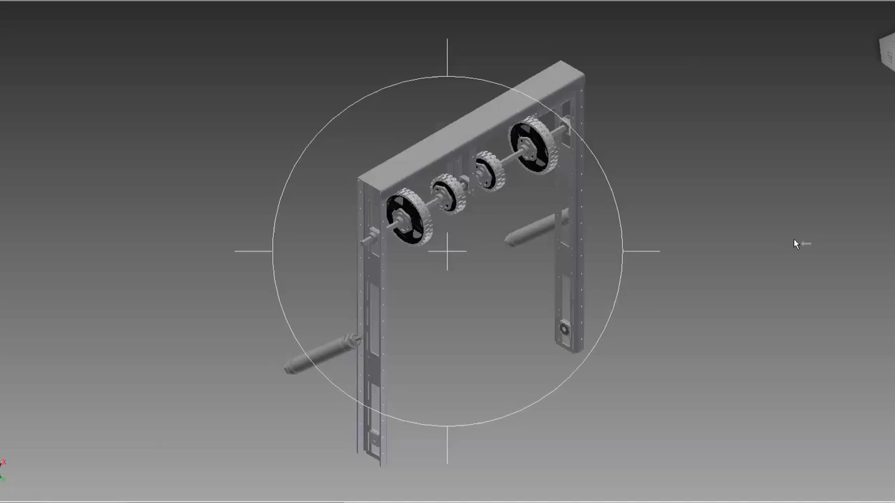
Orbit the intake frame assembly from the angled side view to a front-on view showing all four gears
drag(794, 243, 882, 117)
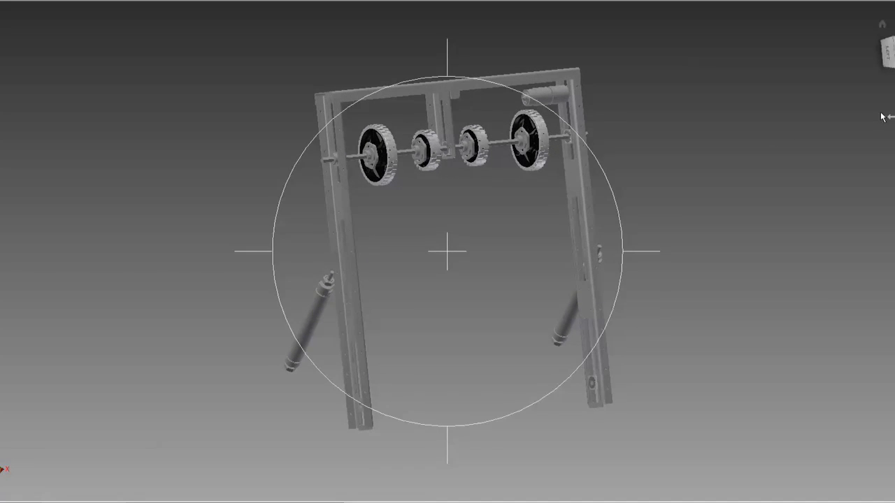